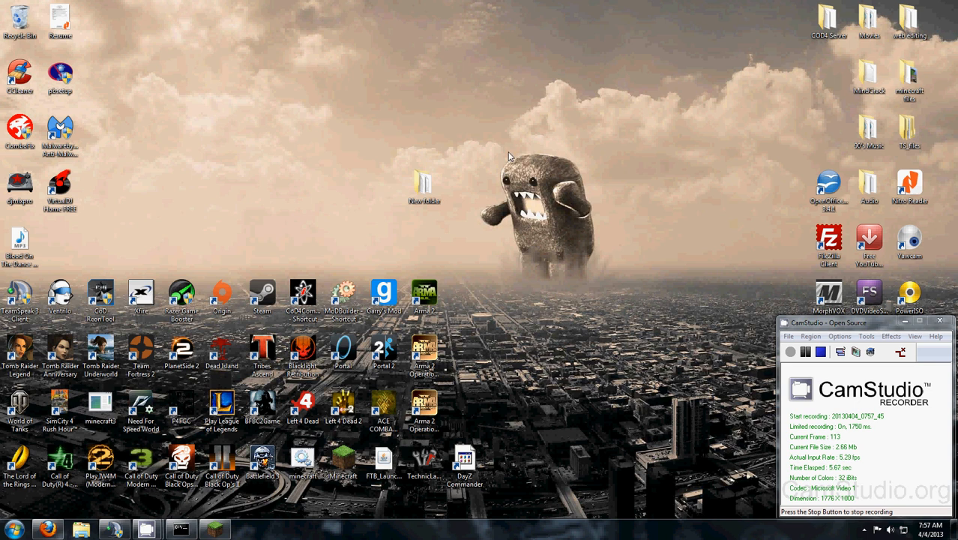
{"action": "mouse_move", "coordinate": [525, 126]}
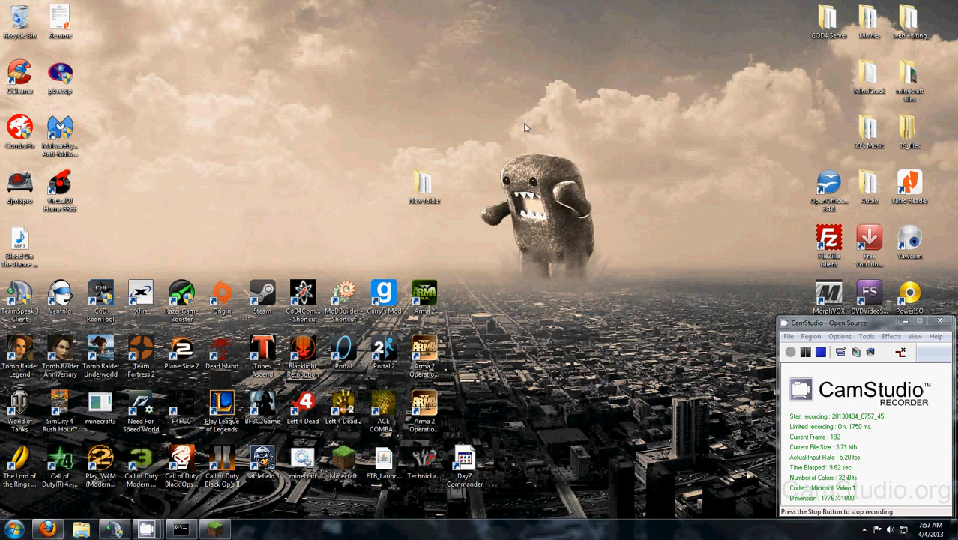
- Open the server files folder on the desktop and its plugins subfolder
{"action": "left_click", "coordinate": [424, 183]}
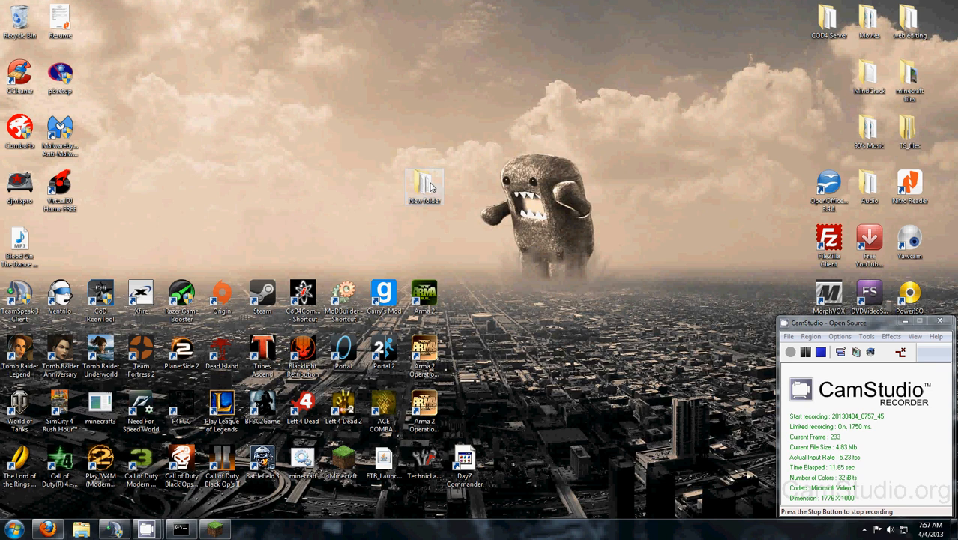
{"action": "double_click", "coordinate": [420, 184]}
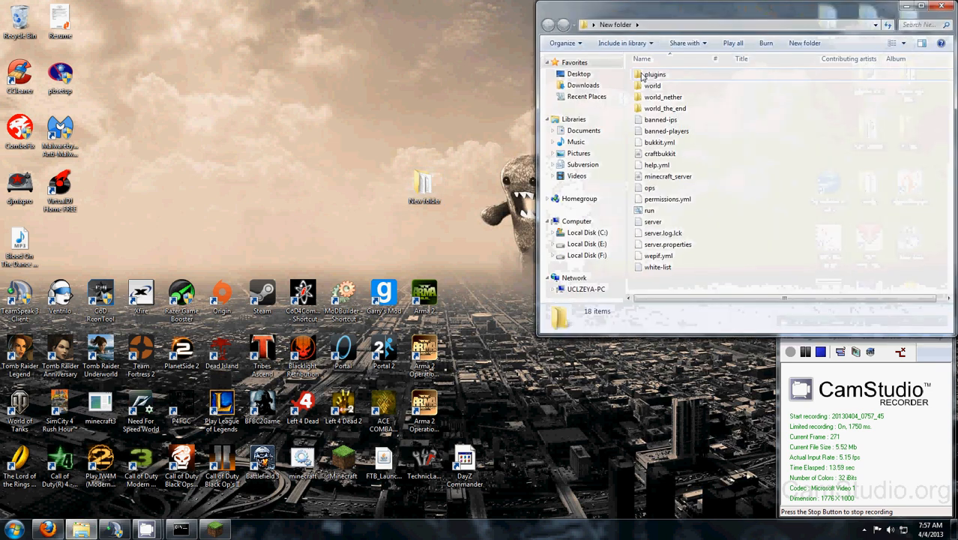
{"action": "double_click", "coordinate": [655, 74]}
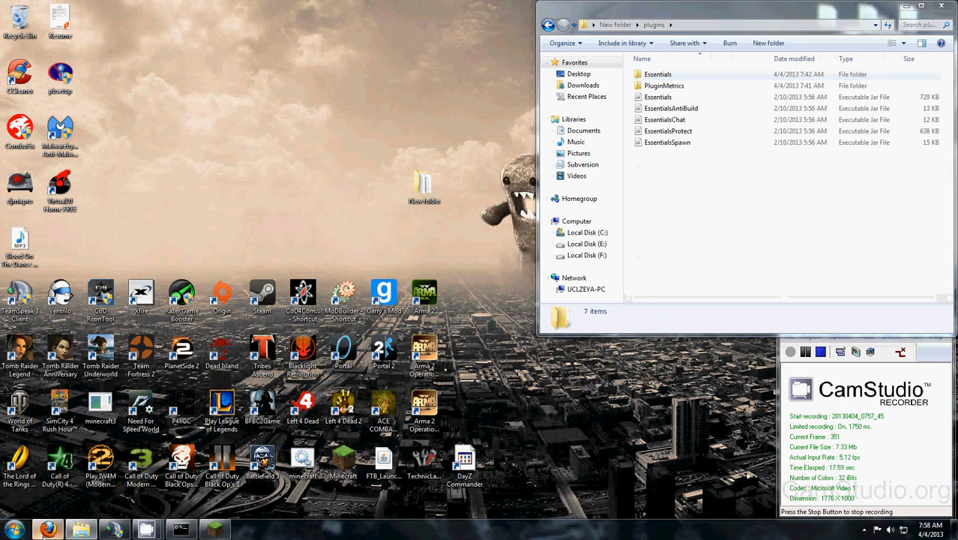
- Download the WorldEdit 5.5.5 zip from Bukkit Dev and save it to the desktop
{"action": "left_click", "coordinate": [53, 529]}
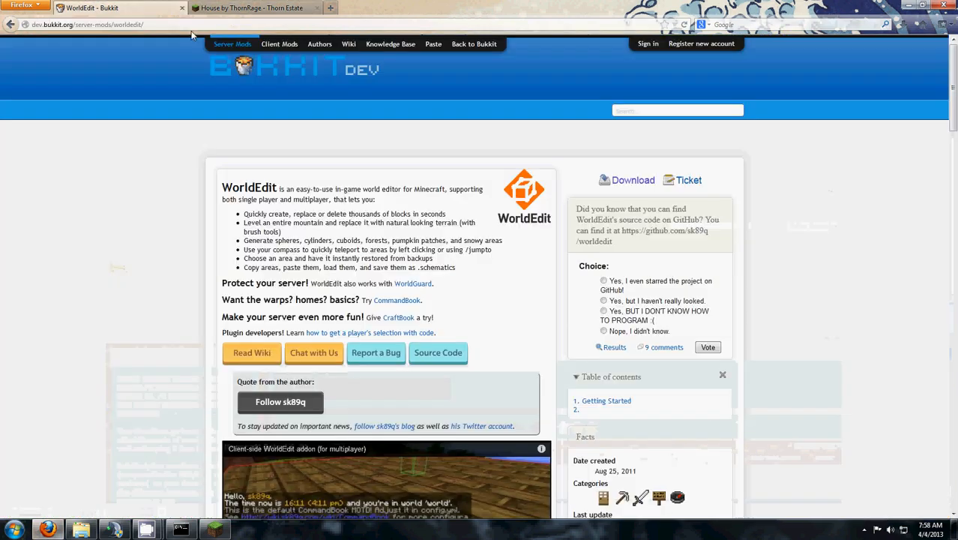
{"action": "left_click", "coordinate": [632, 180]}
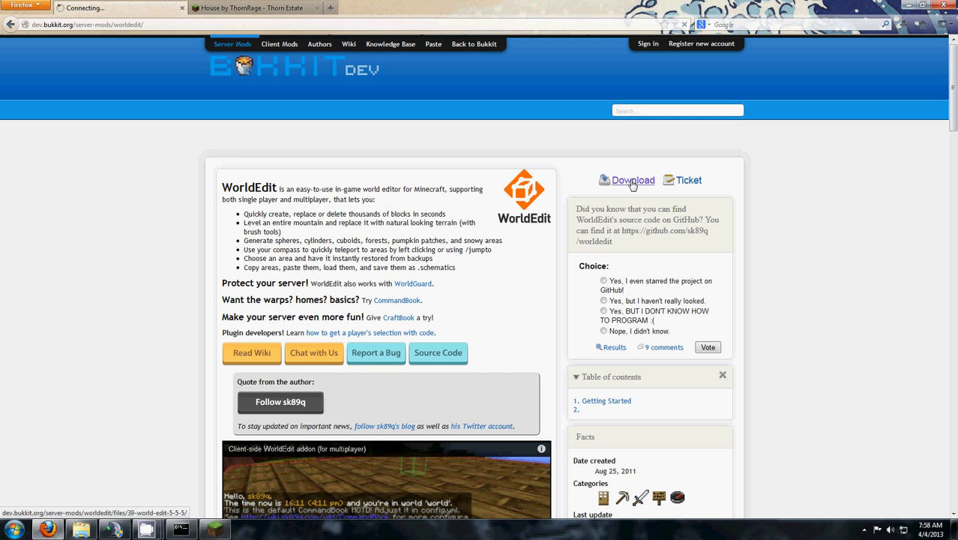
{"action": "left_click", "coordinate": [633, 180]}
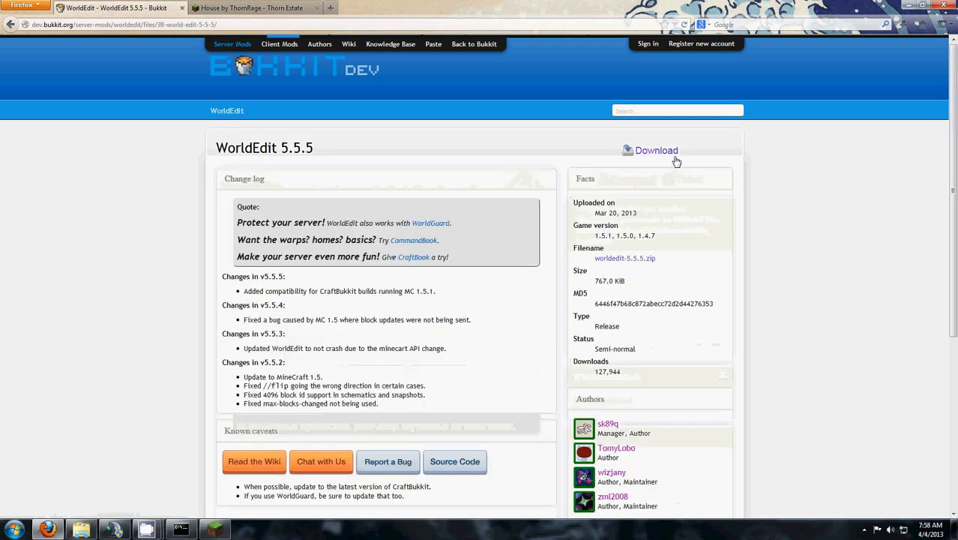
{"action": "left_click", "coordinate": [657, 150]}
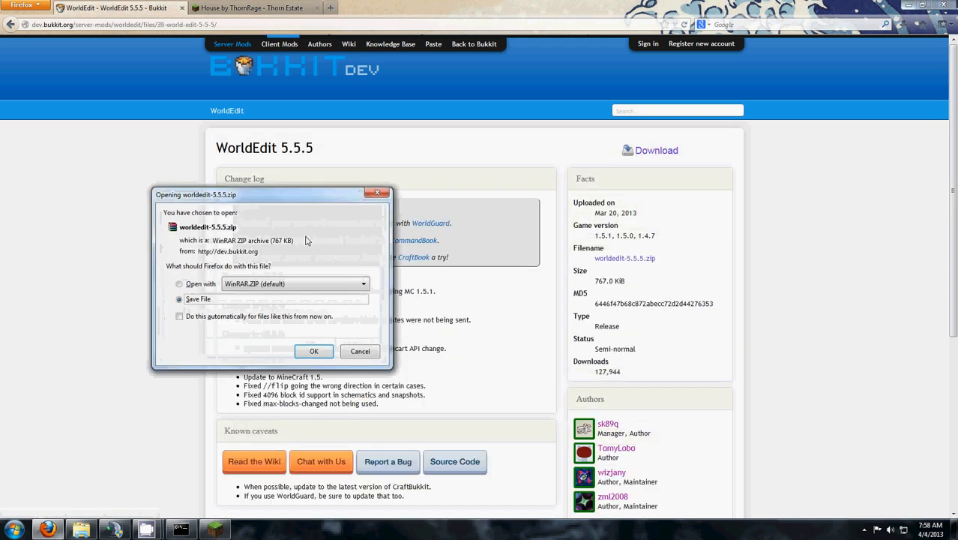
{"action": "left_click", "coordinate": [314, 351]}
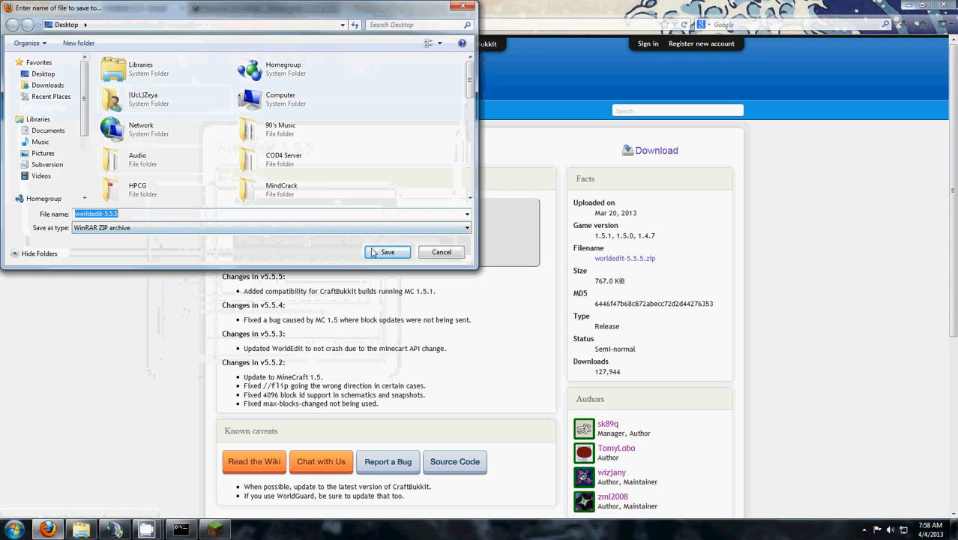
{"action": "left_click", "coordinate": [387, 251]}
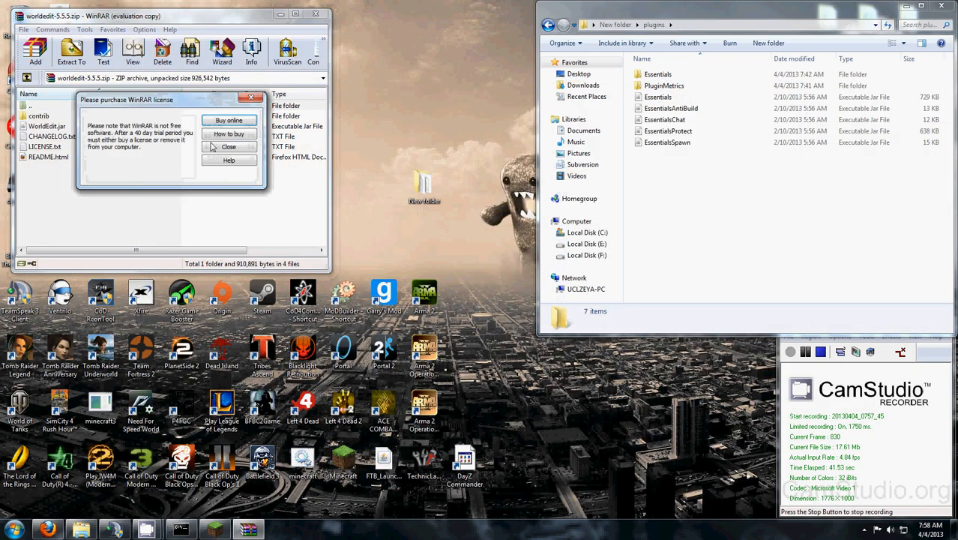
- Dismiss the WinRAR license reminder to reach WorldEdit.jar in the archive
{"action": "left_click", "coordinate": [229, 147]}
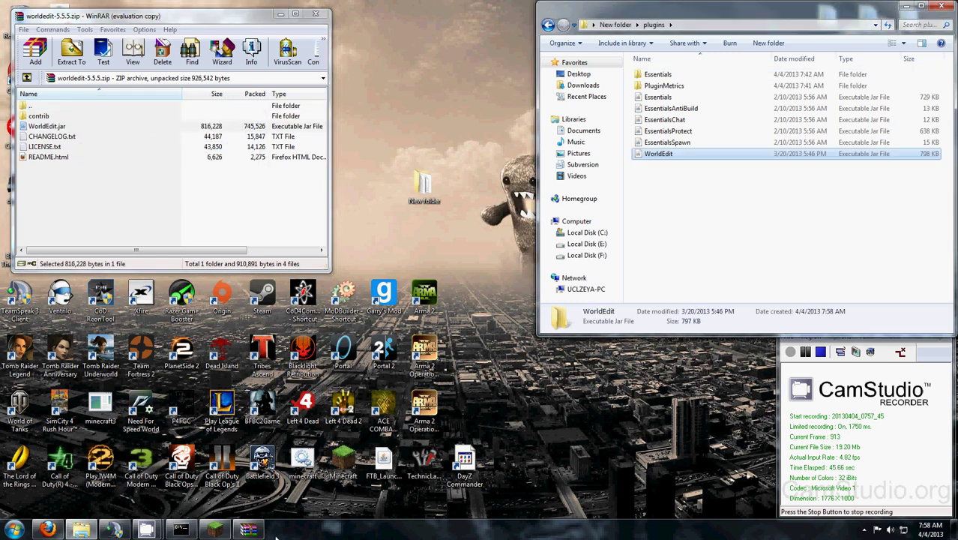
{"action": "mouse_move", "coordinate": [217, 527]}
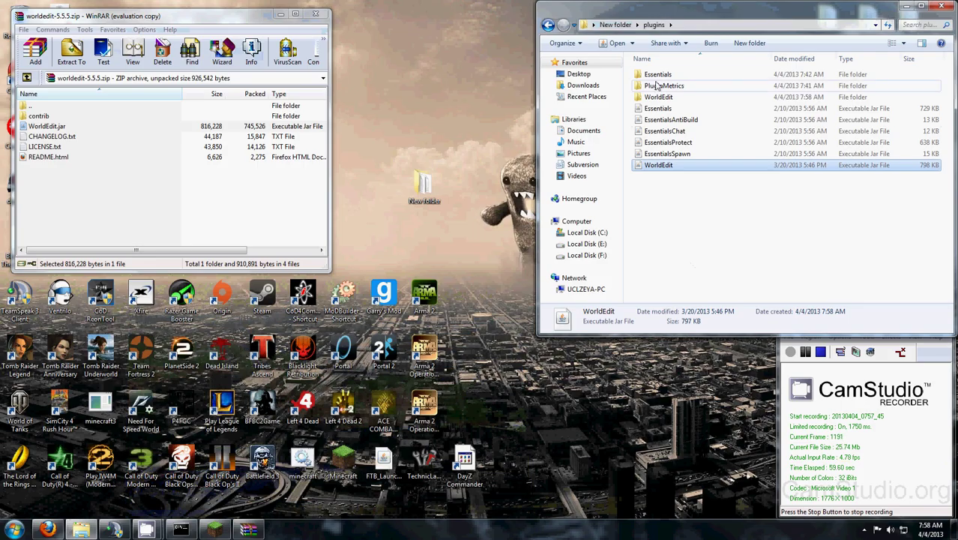
- Create a 'schematics' folder inside the WorldEdit plugin folder and open it
{"action": "double_click", "coordinate": [658, 97]}
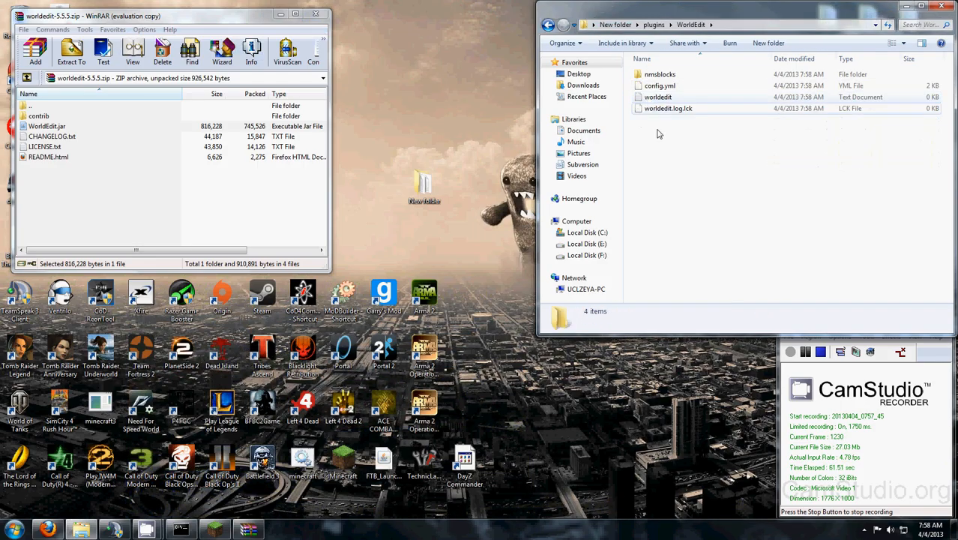
{"action": "right_click", "coordinate": [659, 134]}
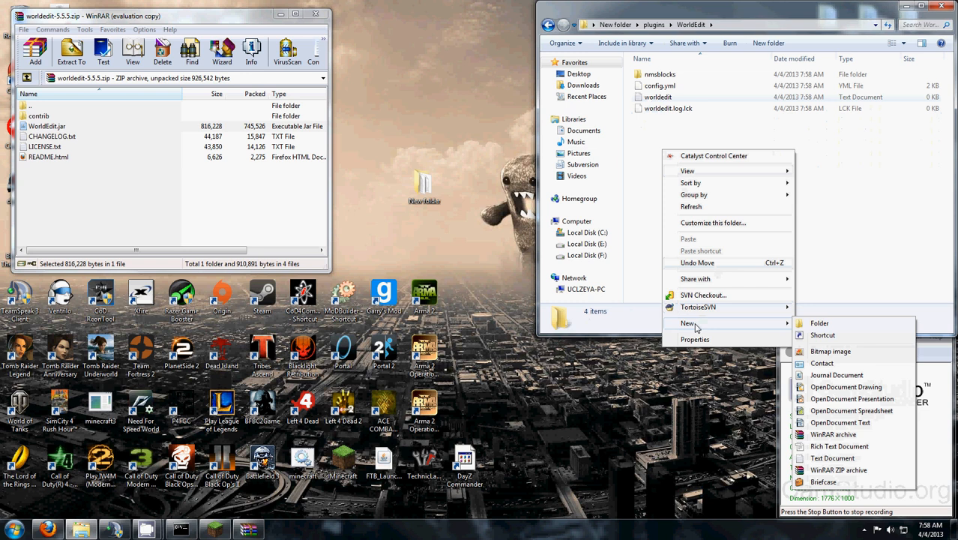
{"action": "left_click", "coordinate": [820, 323]}
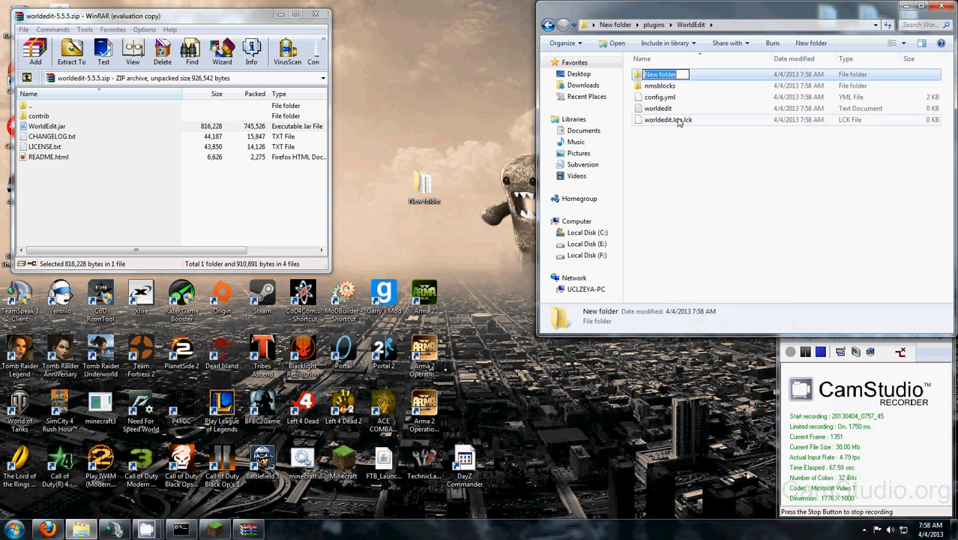
{"action": "type", "text": "schematics"}
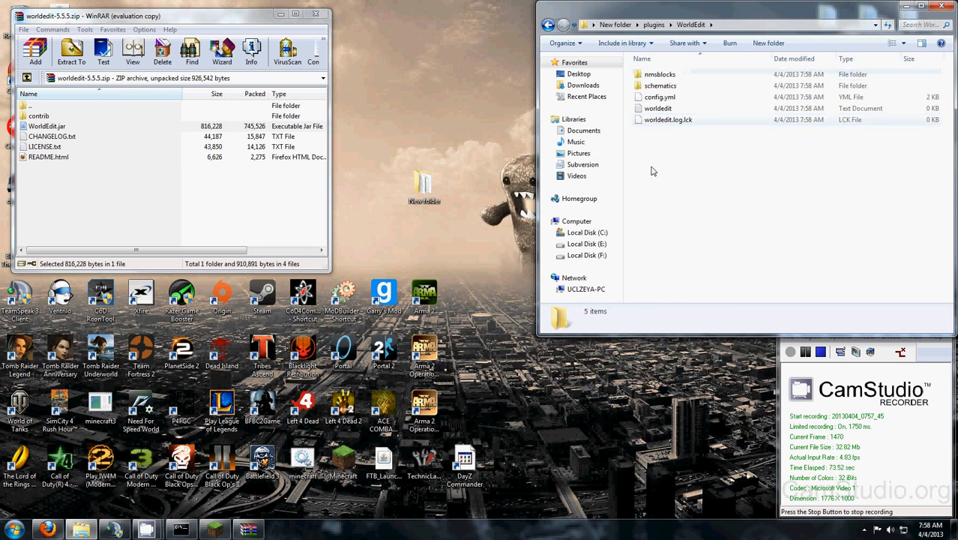
{"action": "double_click", "coordinate": [660, 86]}
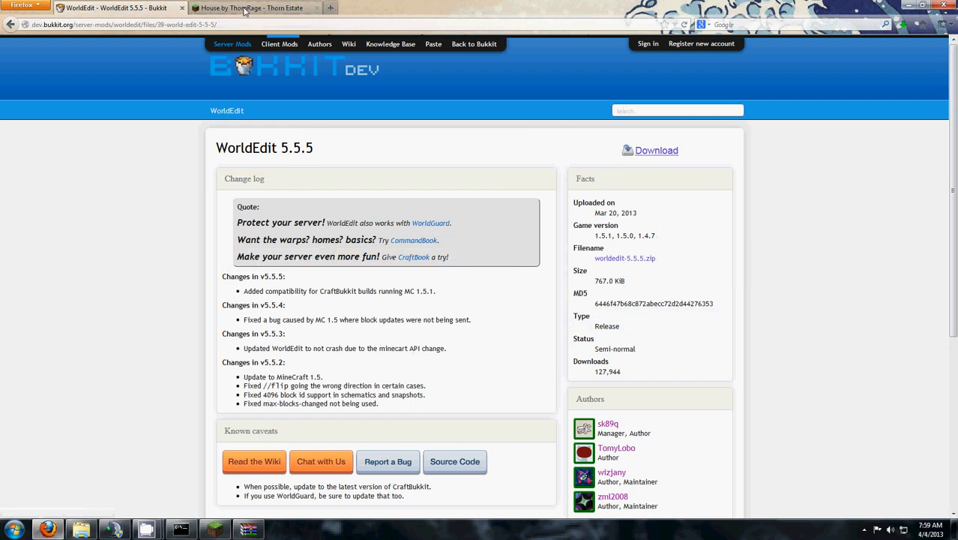
- Download trhouse1.schematic from the House by ThornRage page to the desktop
{"action": "left_click", "coordinate": [247, 9]}
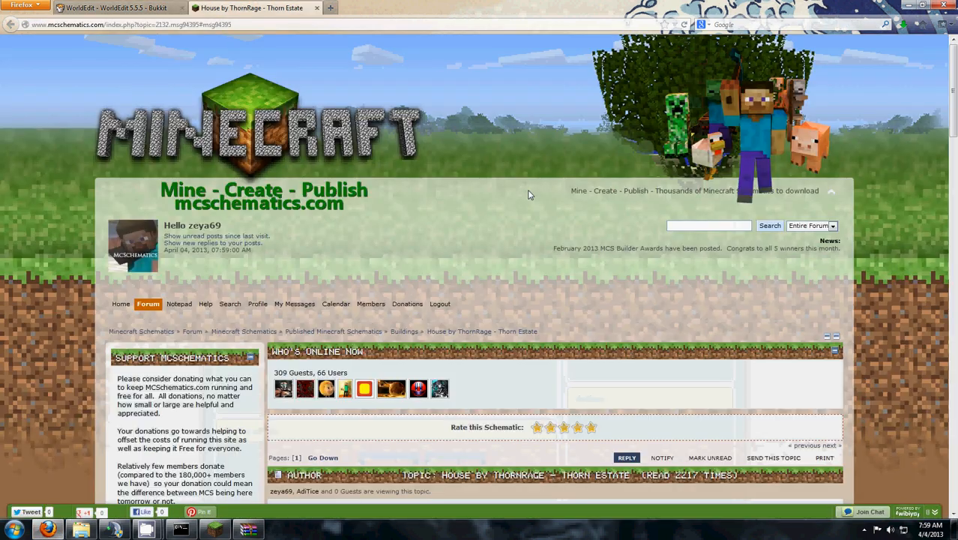
{"action": "scroll", "scroll_direction": "down", "scroll_amount": 3}
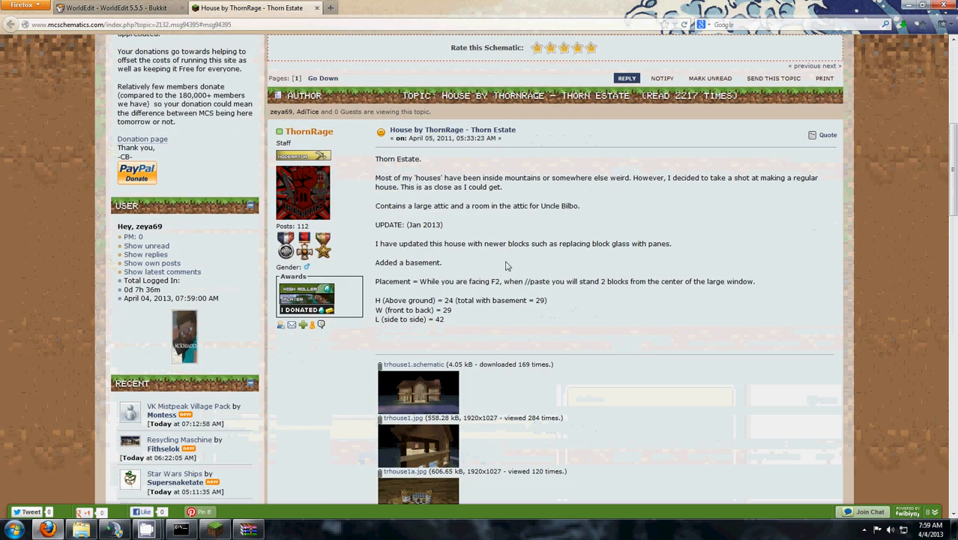
{"action": "scroll", "scroll_direction": "down", "scroll_amount": 3}
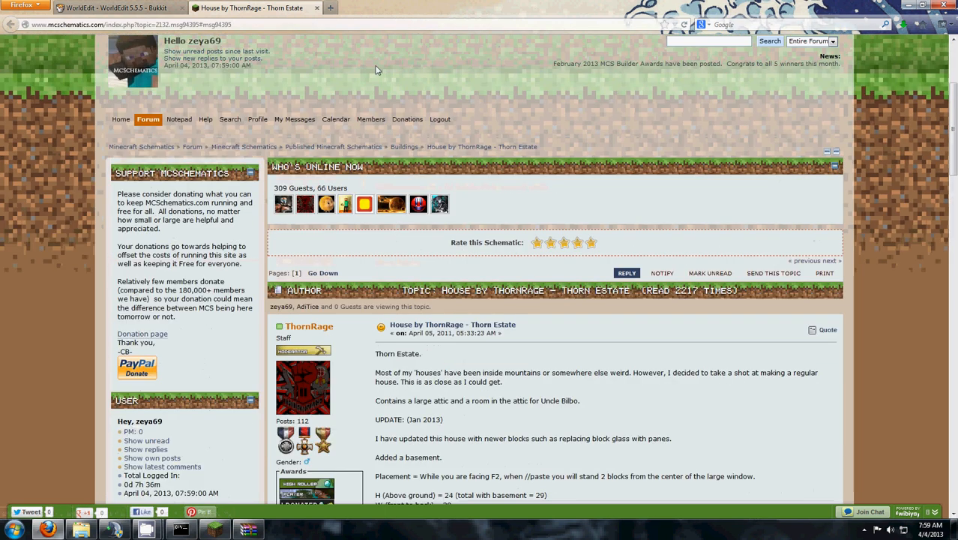
{"action": "scroll", "scroll_direction": "down", "scroll_amount": 3}
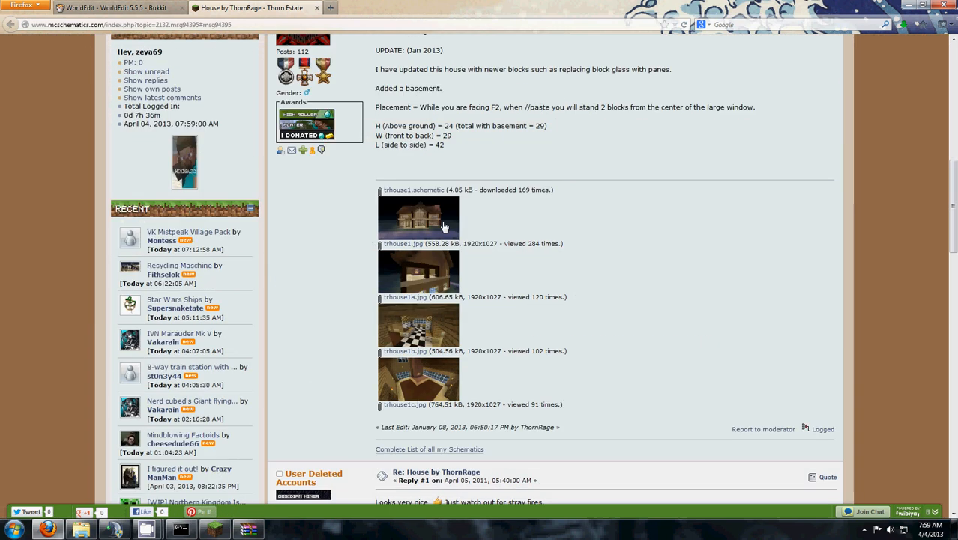
{"action": "mouse_move", "coordinate": [426, 194]}
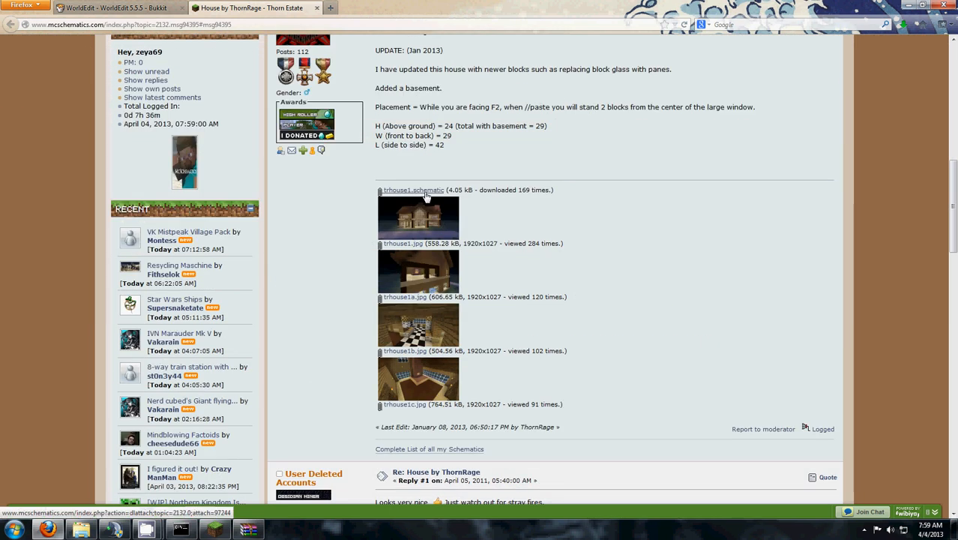
{"action": "mouse_move", "coordinate": [439, 284]}
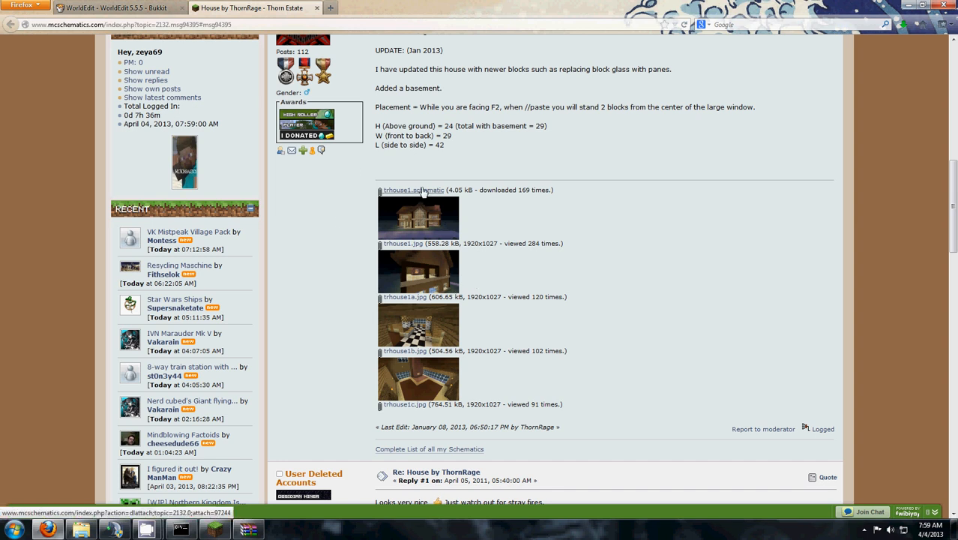
{"action": "left_click", "coordinate": [403, 190]}
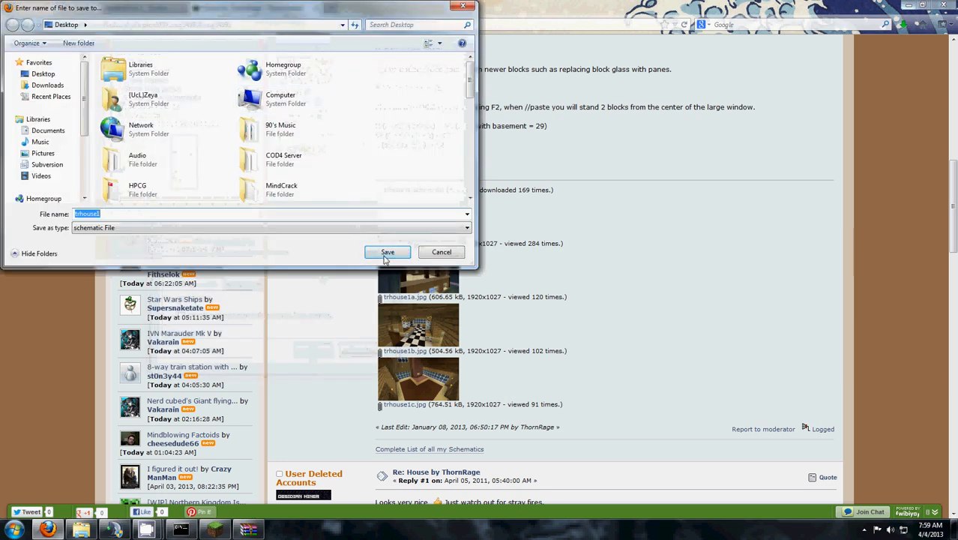
{"action": "left_click", "coordinate": [387, 251]}
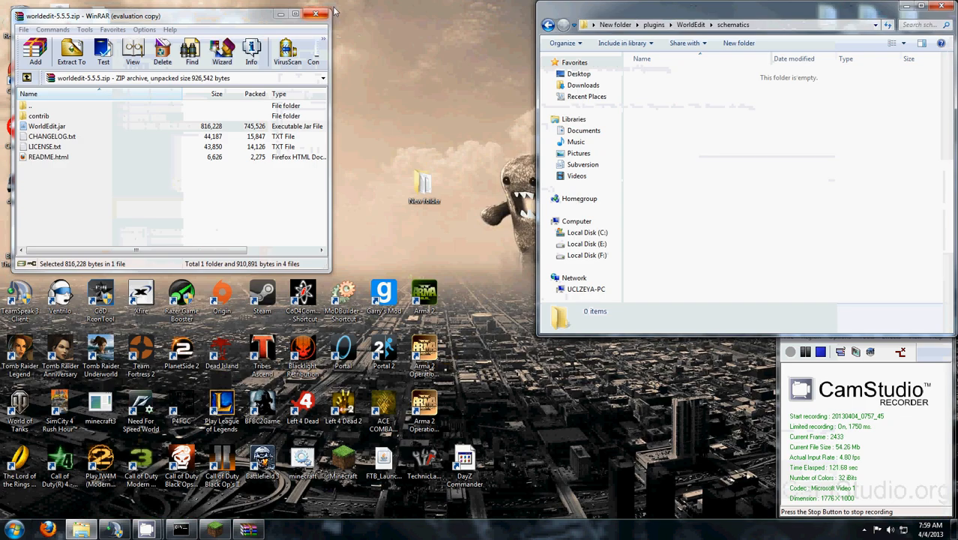
- Select the trhouse1 schematic file on the desktop and start renaming it
{"action": "left_click", "coordinate": [316, 13]}
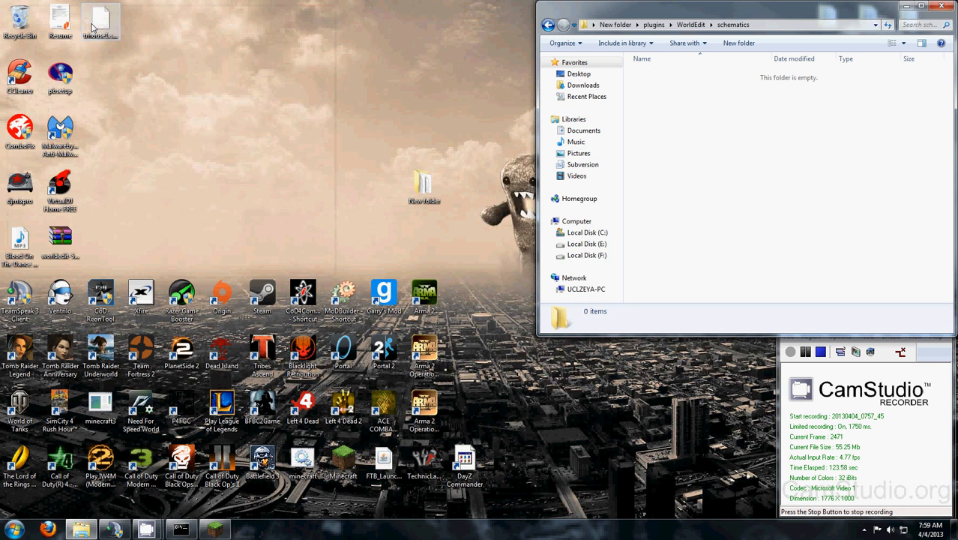
{"action": "right_click", "coordinate": [97, 15]}
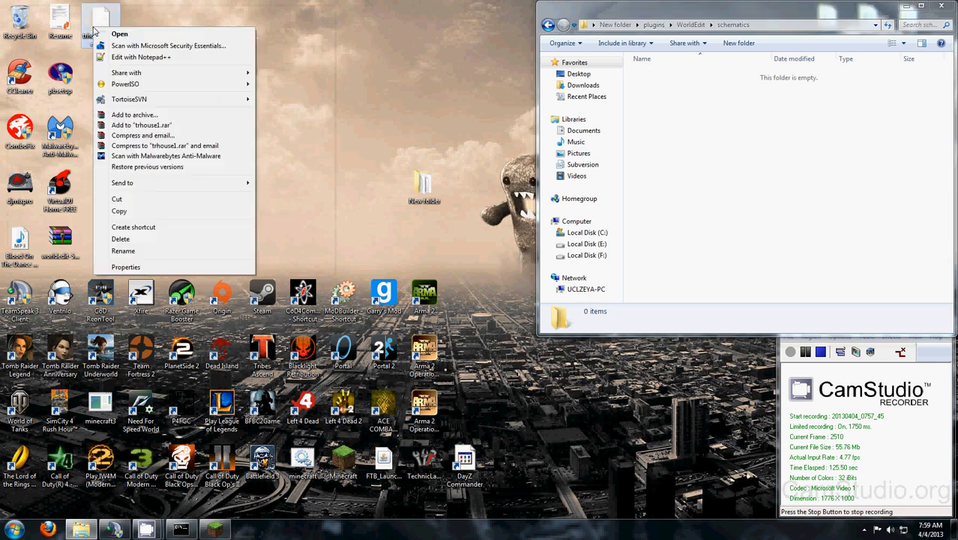
{"action": "mouse_move", "coordinate": [130, 252]}
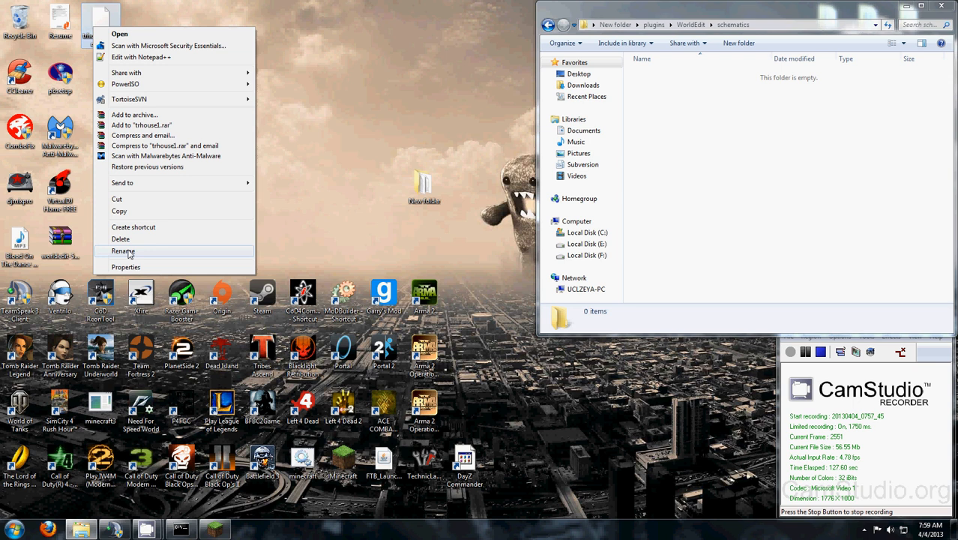
{"action": "left_click", "coordinate": [124, 250]}
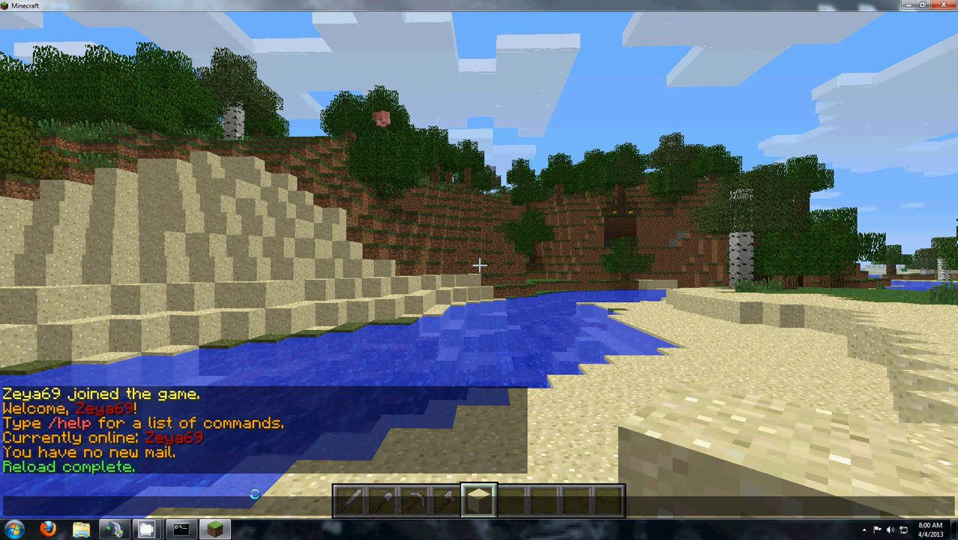
- Open chat with '/' to enter the //schematic load house command
{"action": "key", "text": "/"}
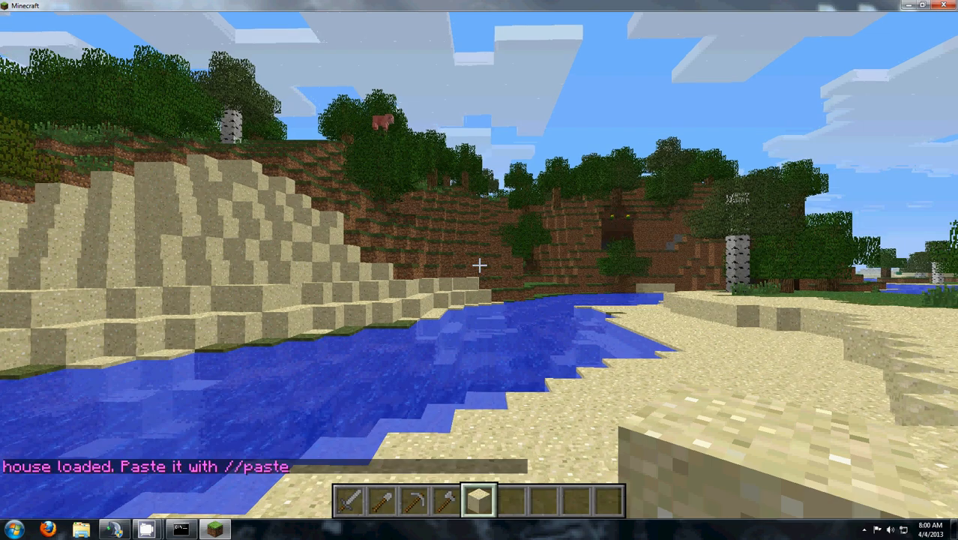
{"action": "mouse_move", "coordinate": [479, 266]}
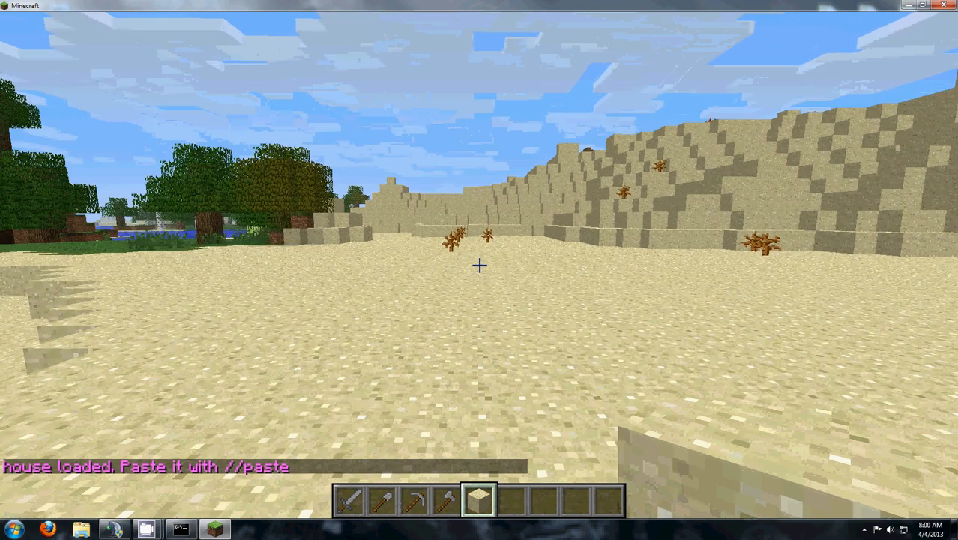
- Type the //paste command to place the house in the world
{"action": "type", "text": "//past"}
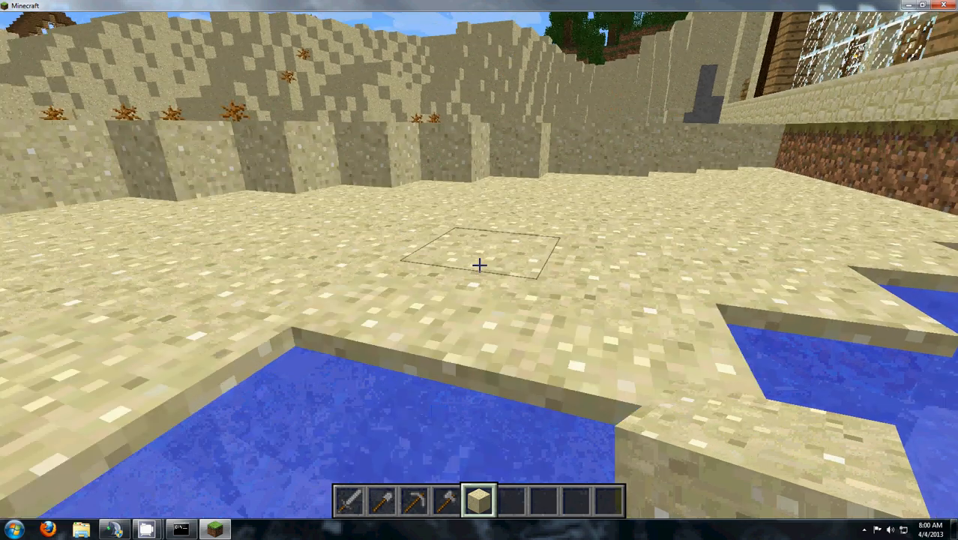
{"action": "mouse_move", "coordinate": [479, 264]}
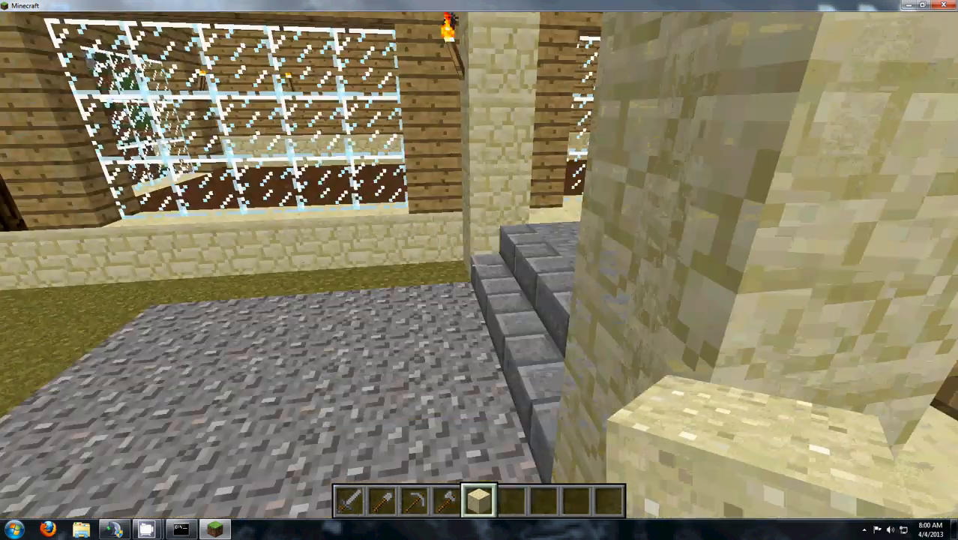
{"action": "mouse_move", "coordinate": [479, 270]}
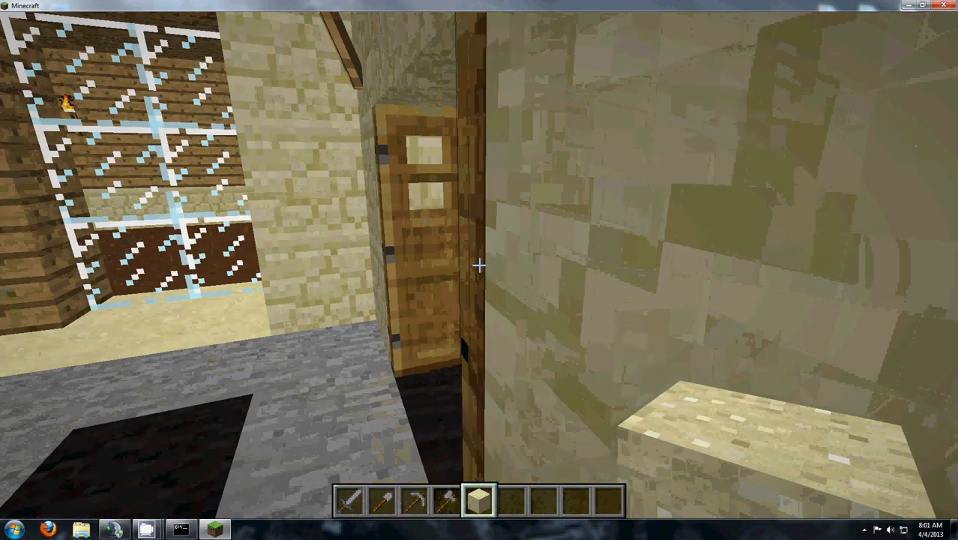
{"action": "mouse_move", "coordinate": [479, 266]}
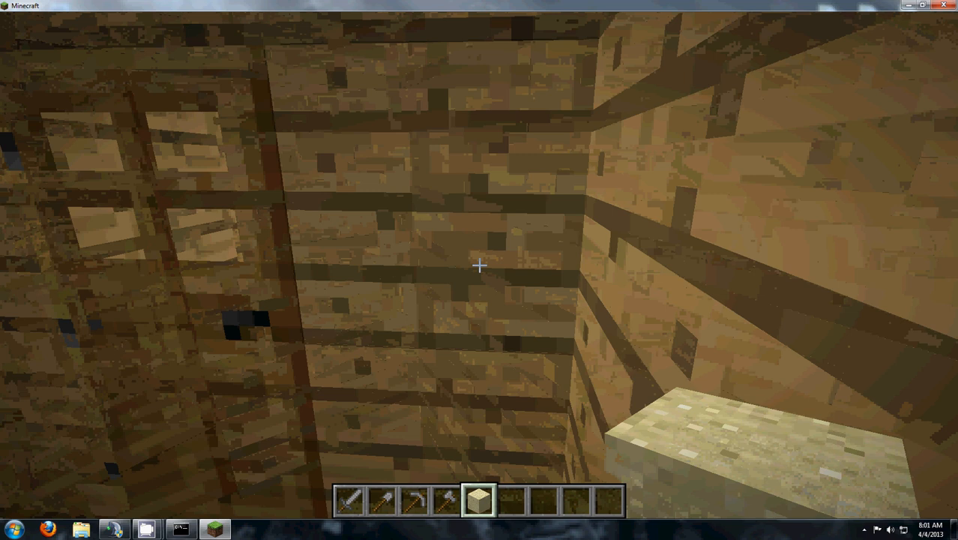
{"action": "mouse_move", "coordinate": [479, 269]}
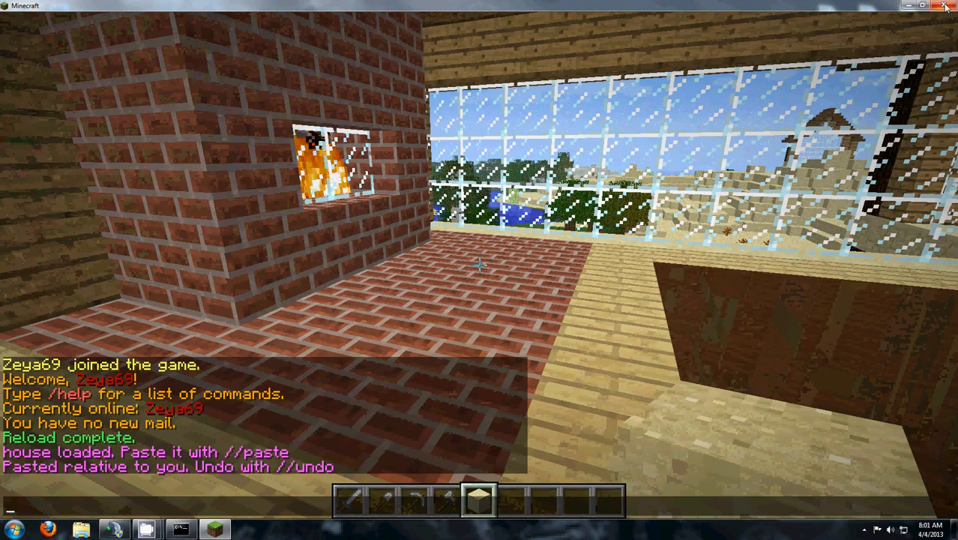
- Close the Minecraft game window to return to the desktop
{"action": "left_click", "coordinate": [945, 8]}
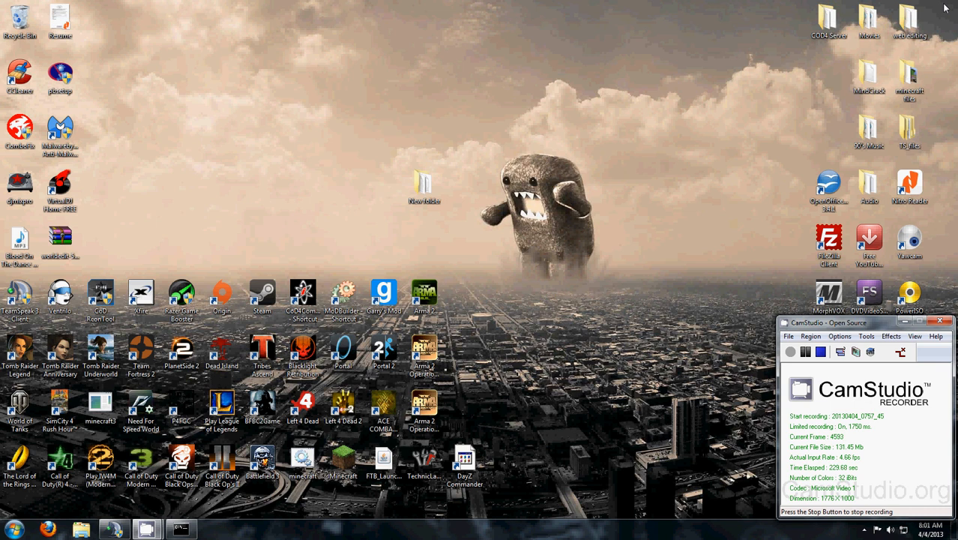
{"action": "mouse_move", "coordinate": [947, 20]}
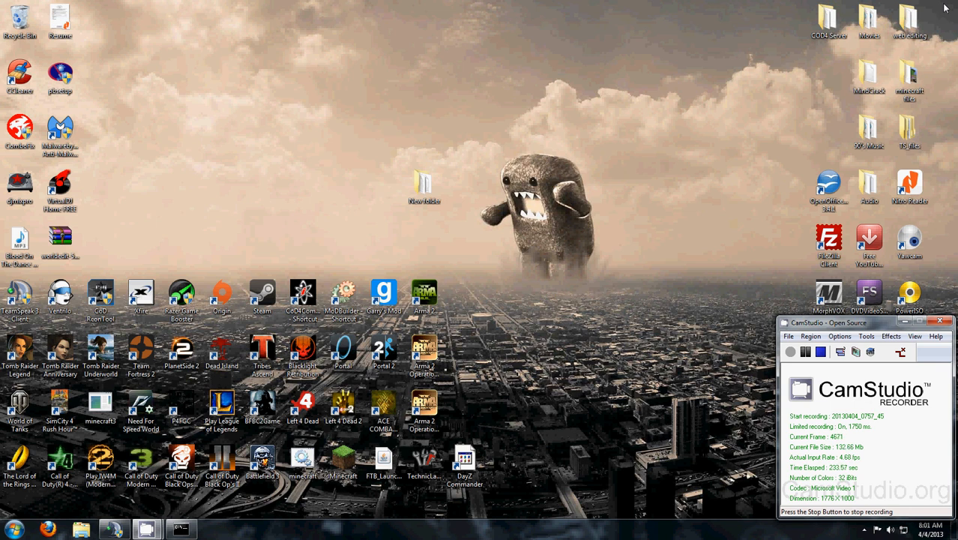
{"action": "mouse_move", "coordinate": [951, 10]}
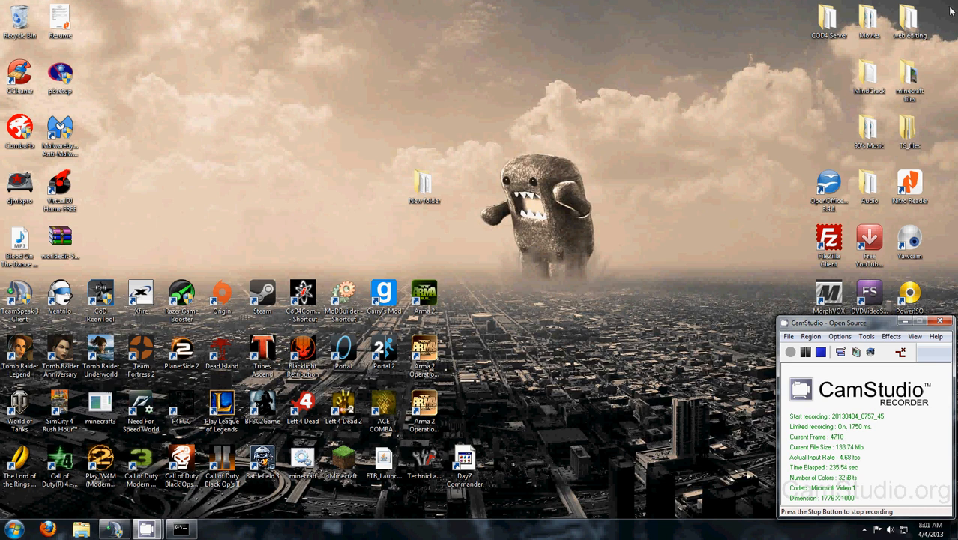